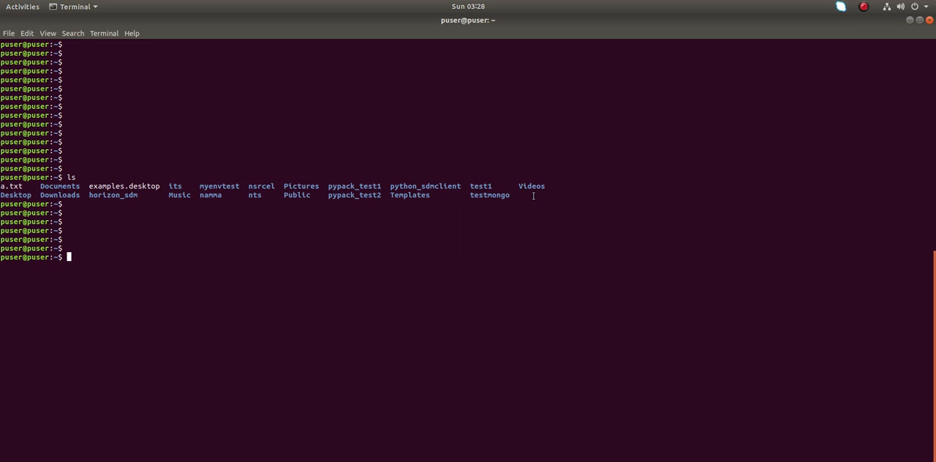
Step: List the home directory and both pypack_test folders (empty), then print /home/puser with pwd
text(ls)
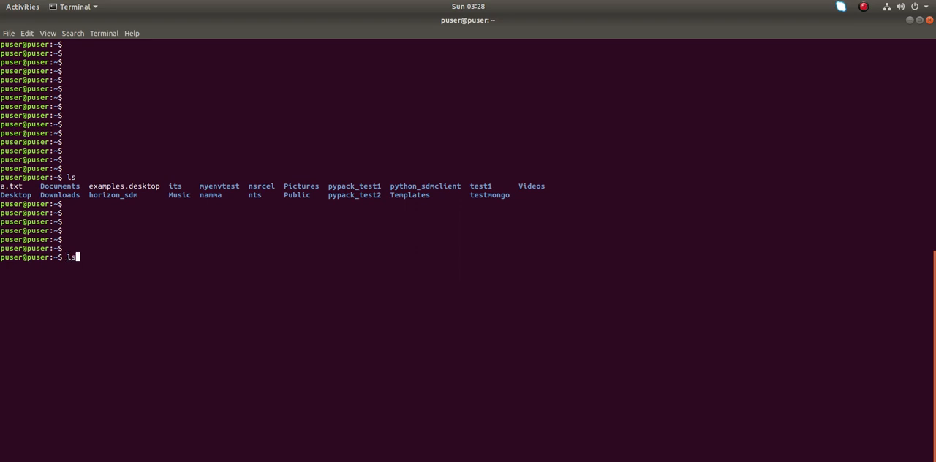
text(py)
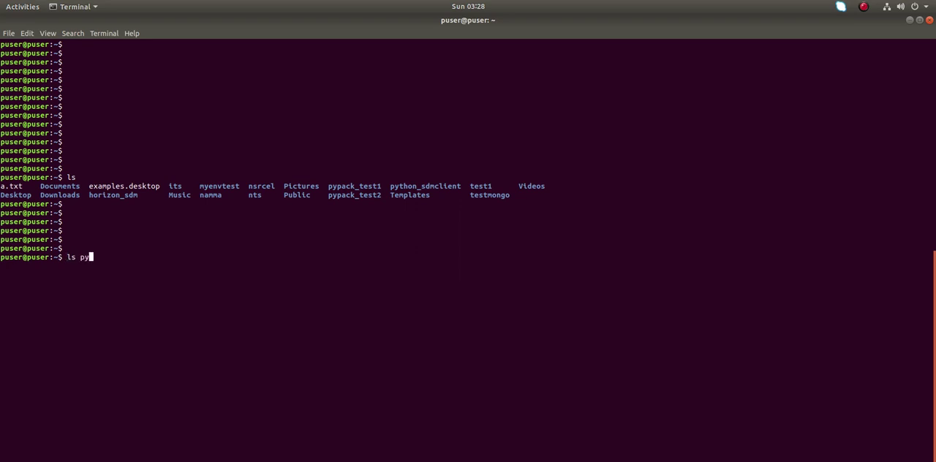
text(pack_test1)
text(ls pypack_test2)
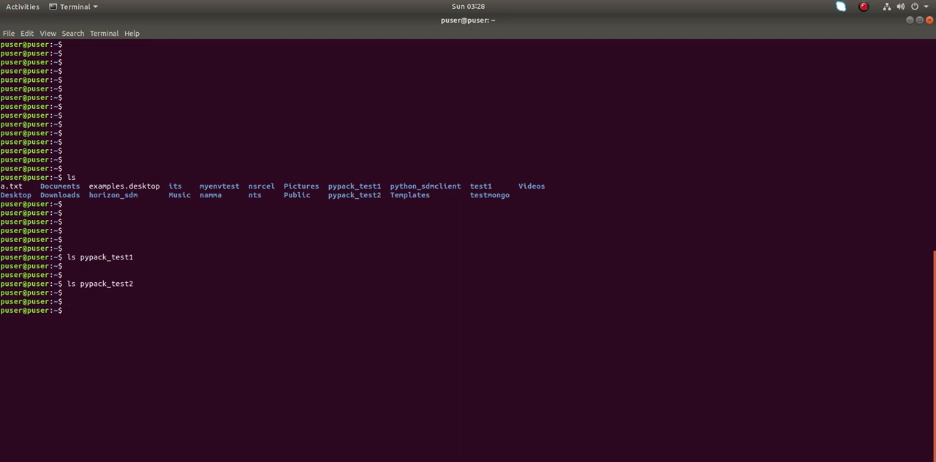
text(l)
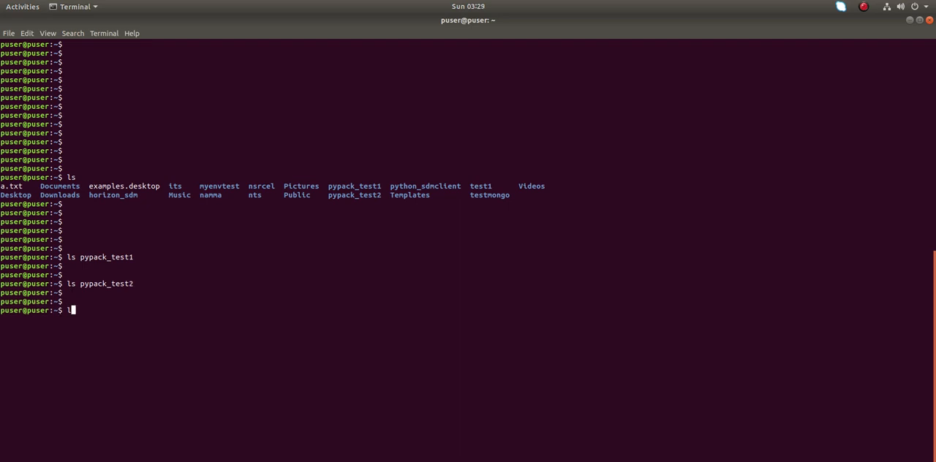
text(pwd)
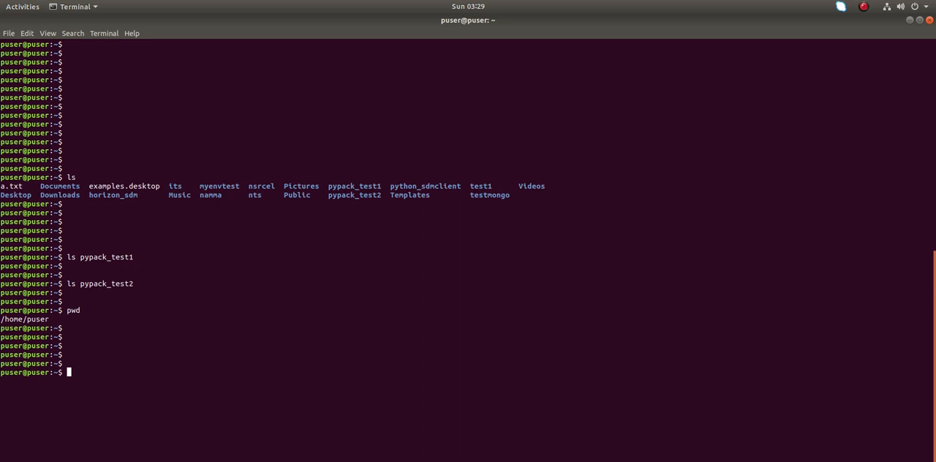
Step: Run sudo pip install requests -t /home/puser/pypack_test1, pulling in urllib3, certifi, chardet and idna
text(pip install requests -t /home/puser/pypack_test1)
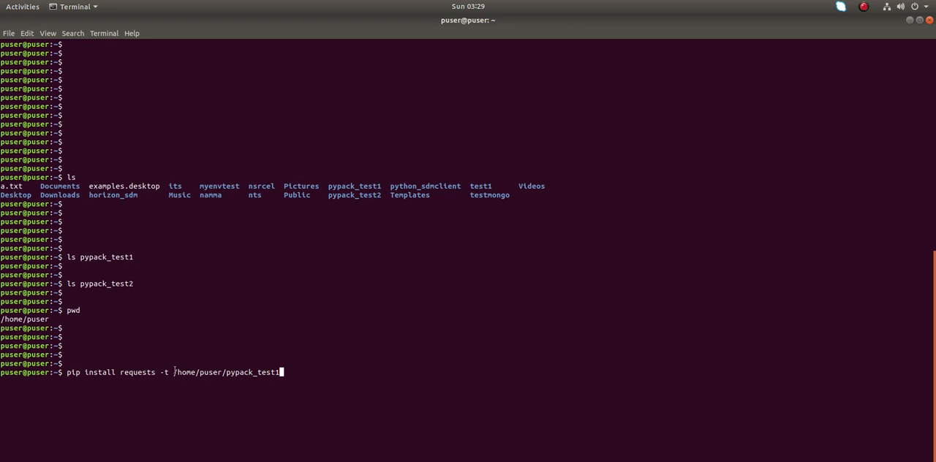
double_click(138, 373)
text(sudo )
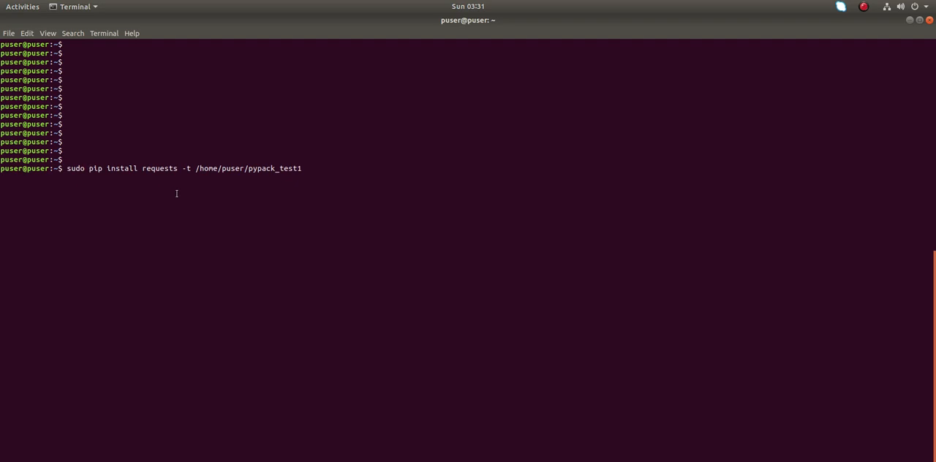
key(Return)
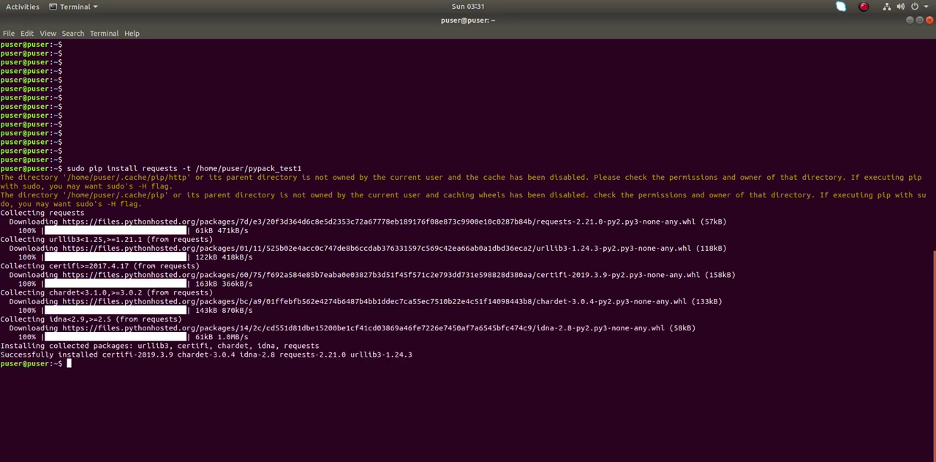
key(Return)
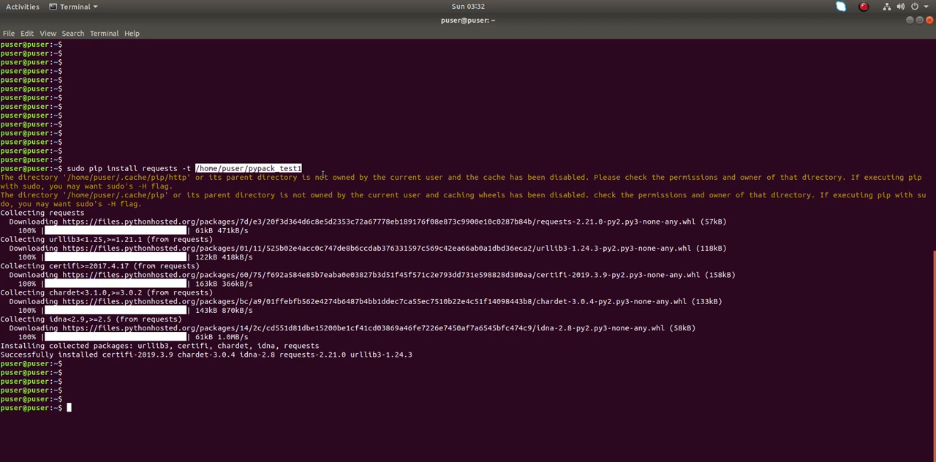
Step: List pypack_test1 showing requests, certifi, chardet, idna, urllib3, then list pypack_test2 as still empty
text(ls /home/puser/pypack_test1)
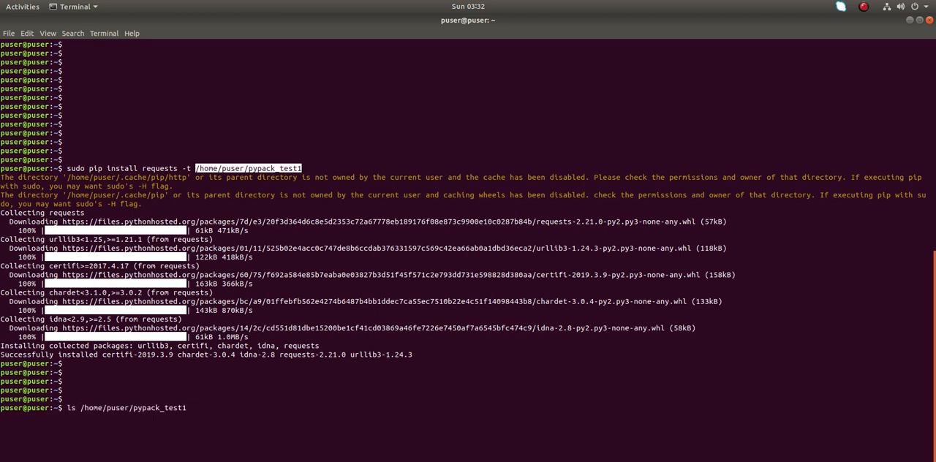
key(Return)
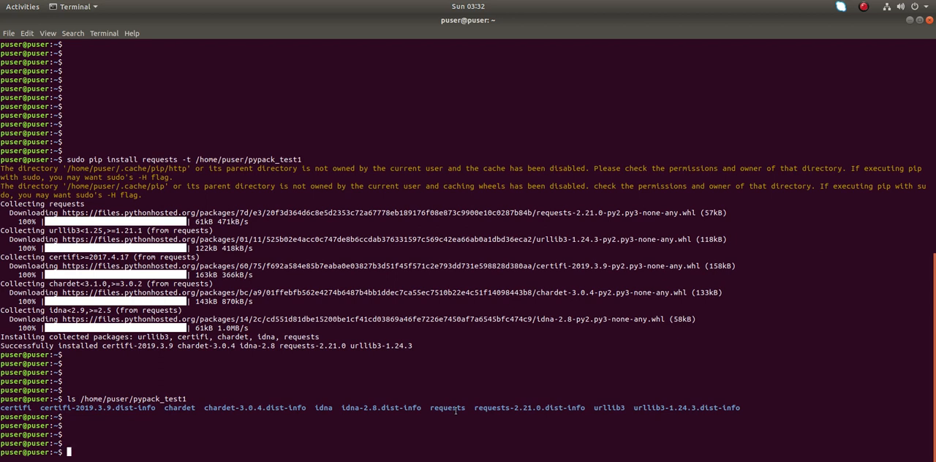
double_click(453, 408)
text(ls /home/puser/pypack_test2)
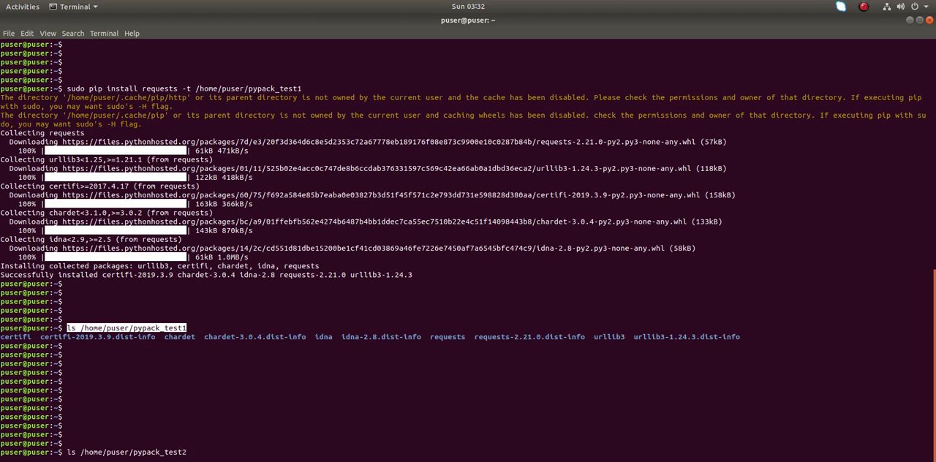
key(Return)
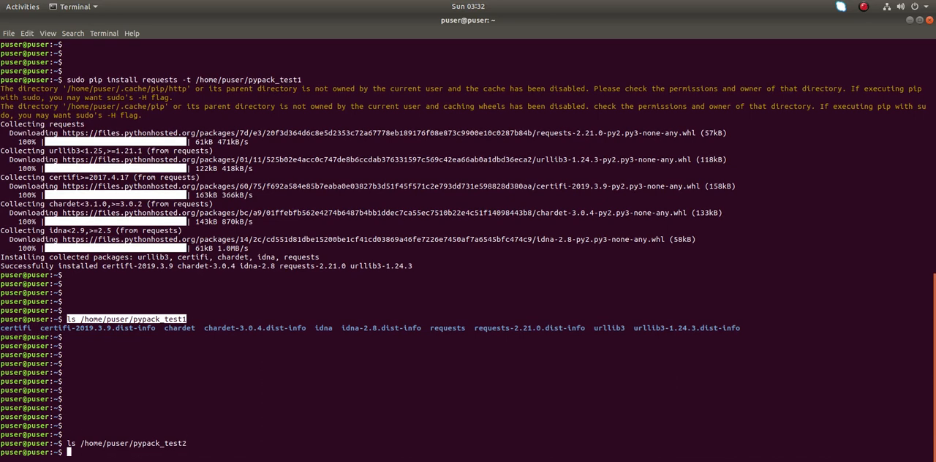
scroll(down, 3)
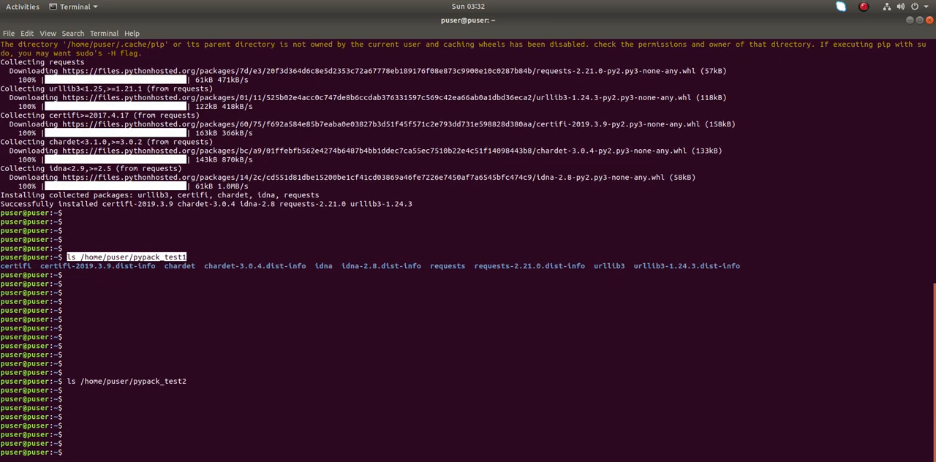
Step: Export PYTHONUSERBASE=/home/puser/pypack_test2 and enter pip install --user requests
text(export PYTHONUSERBASE=/home/puser/pypack_test1)
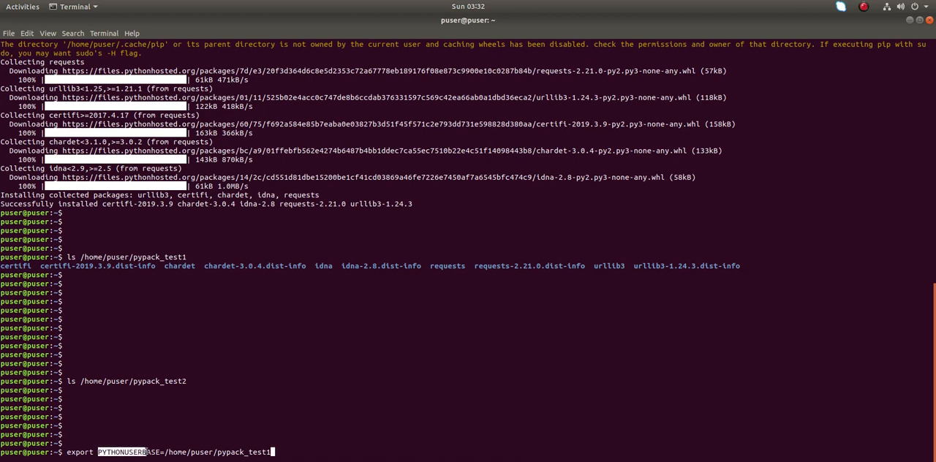
mouse_move(256, 394)
text(2)
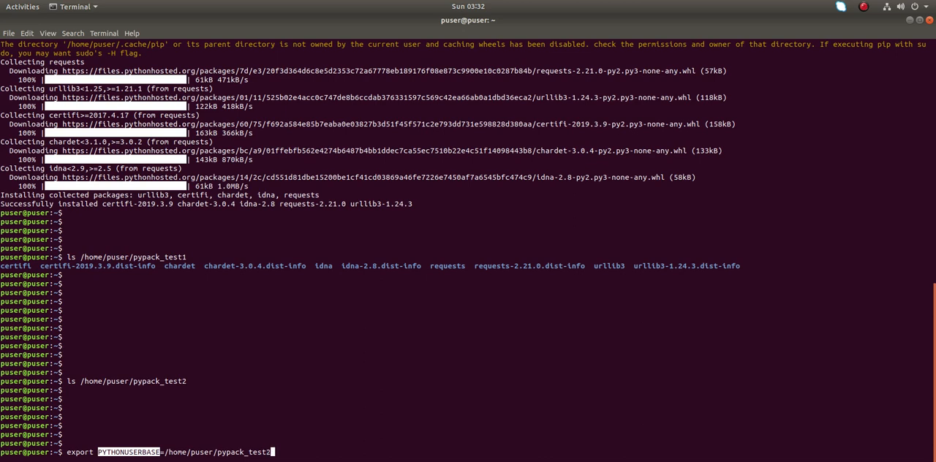
mouse_move(430, 383)
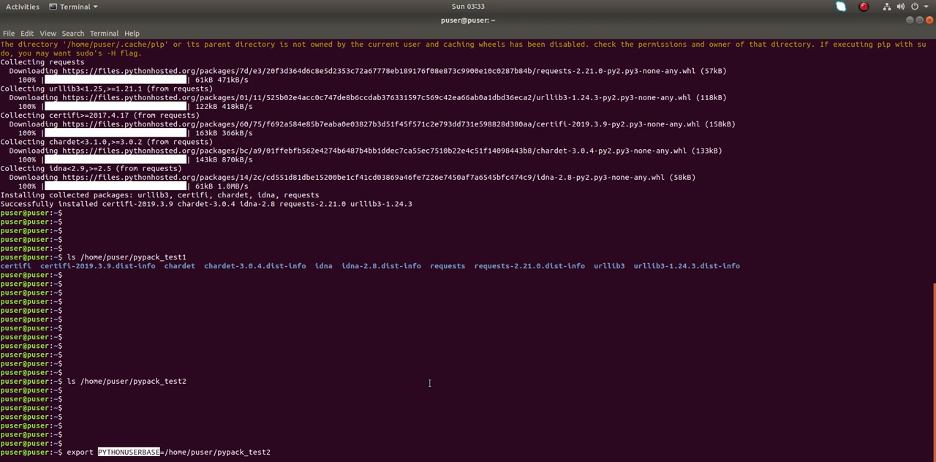
key(Return)
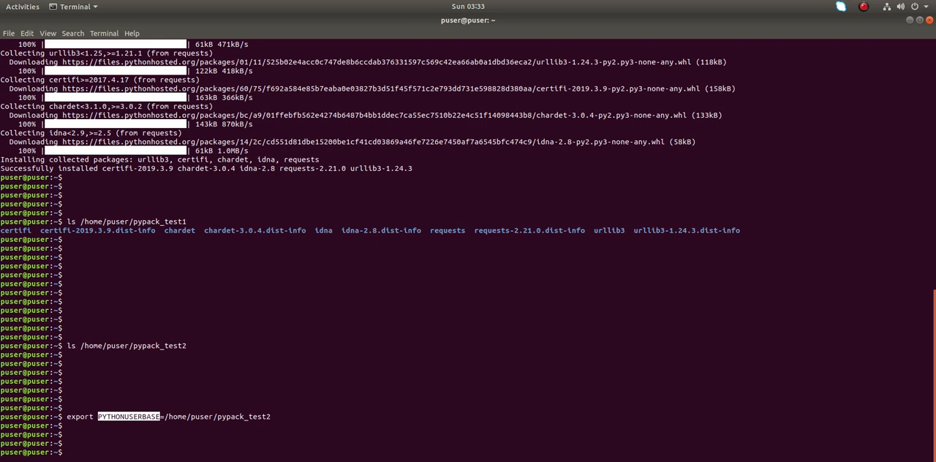
text(pip install --user requests)
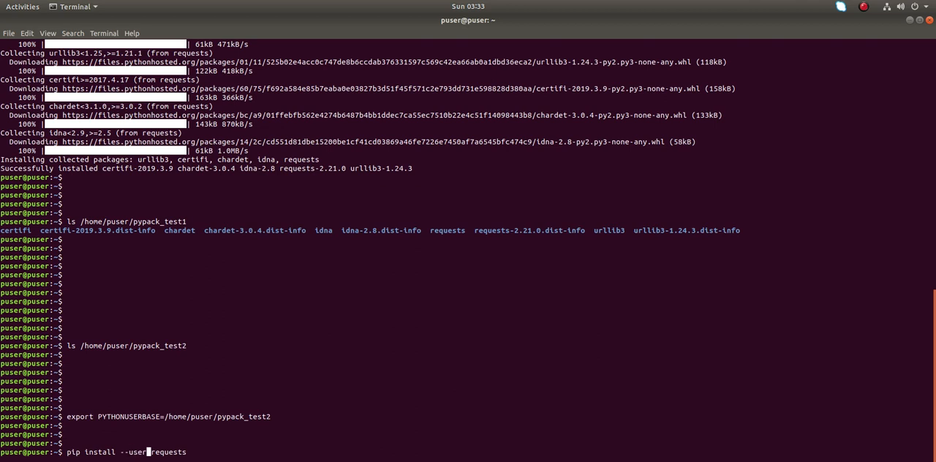
mouse_move(146, 452)
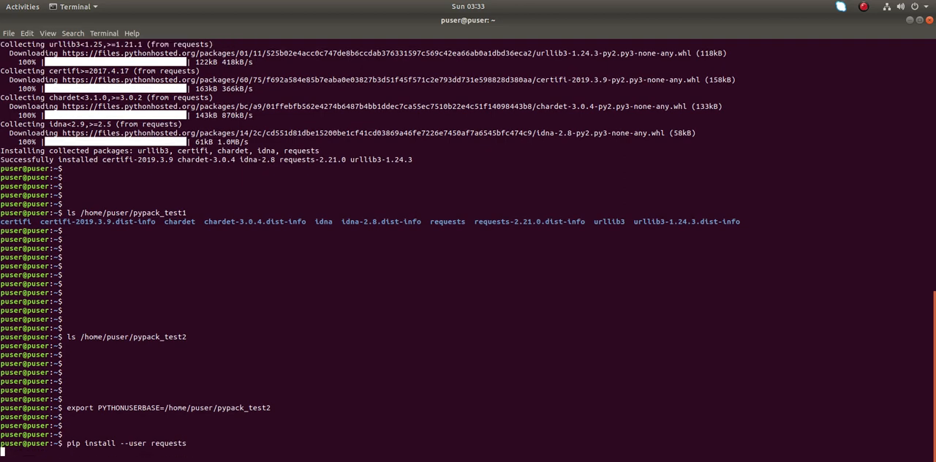
Step: List /home/puser/pypack_test2, which now holds bin and lib
key(Return)
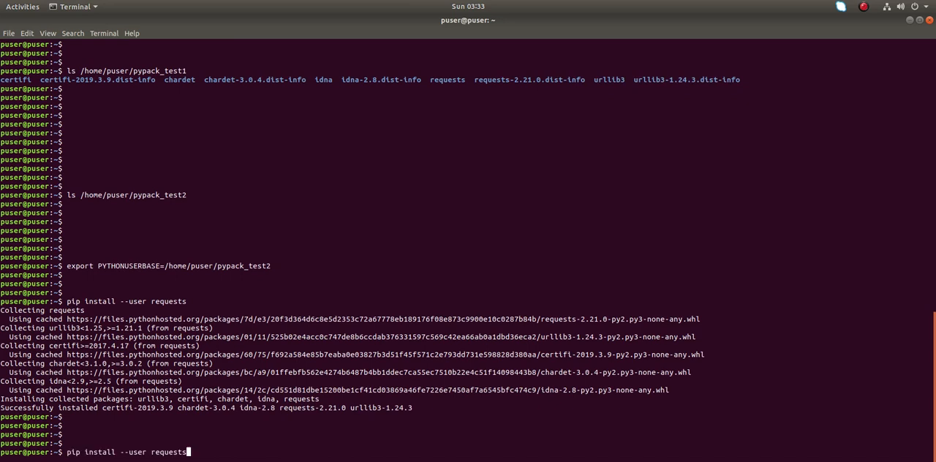
text(ls /home/puser/pypack_test2)
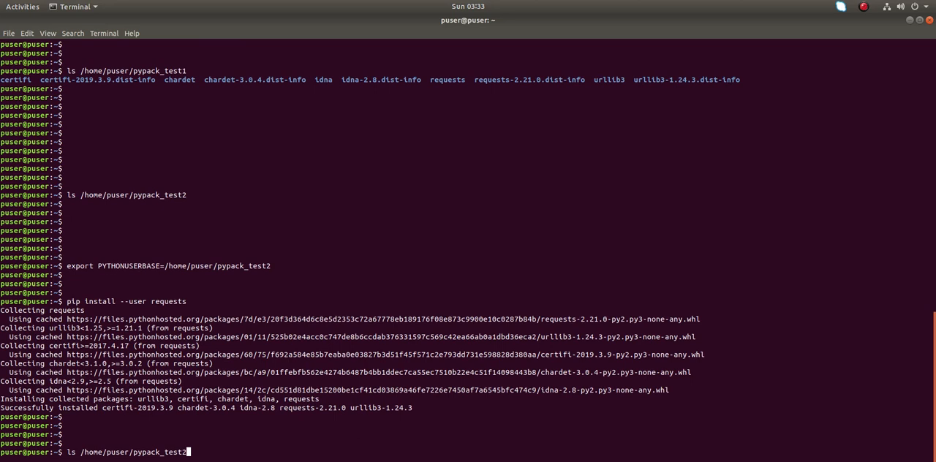
key(Return)
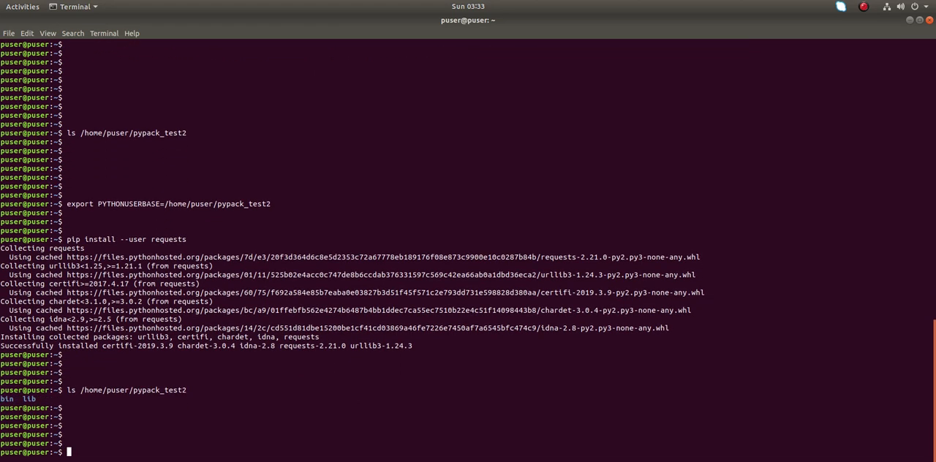
Step: List pypack_test2/lib/python2.7/site-packages showing certifi, chardet, idna, requests and urllib3
text(ls /home/puser/pypack_test2/)
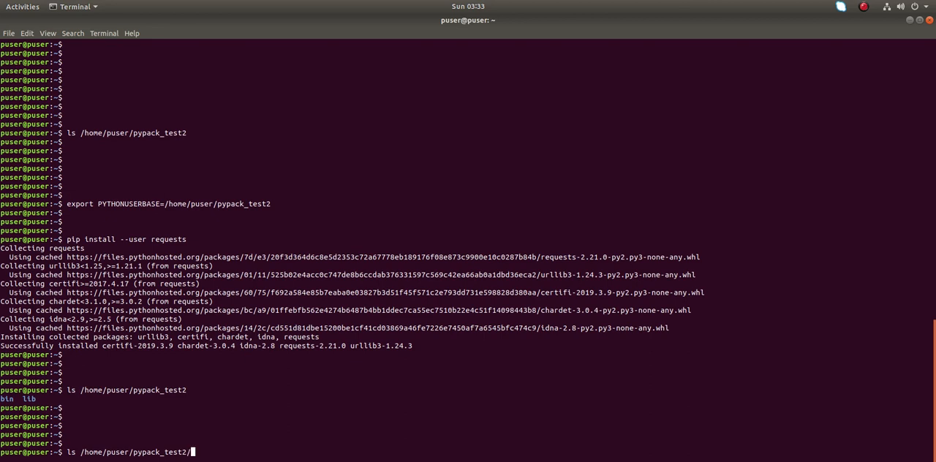
text(lib/python2.7/site-packages/)
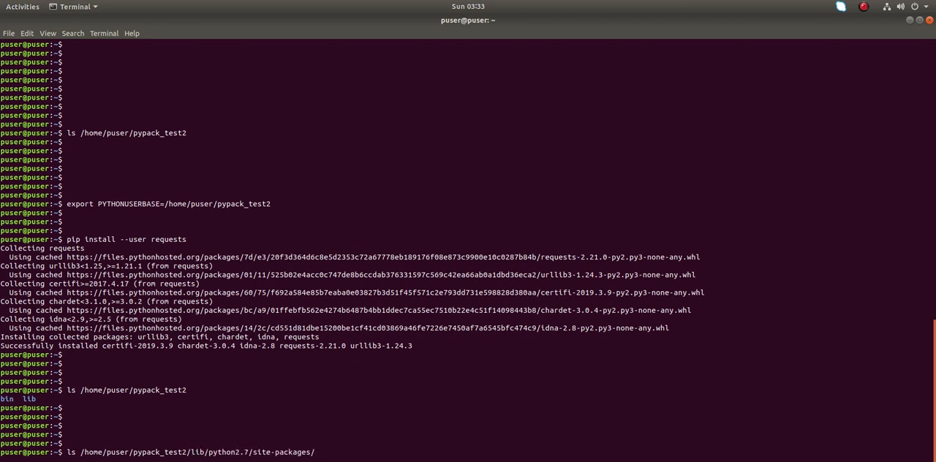
key(Return)
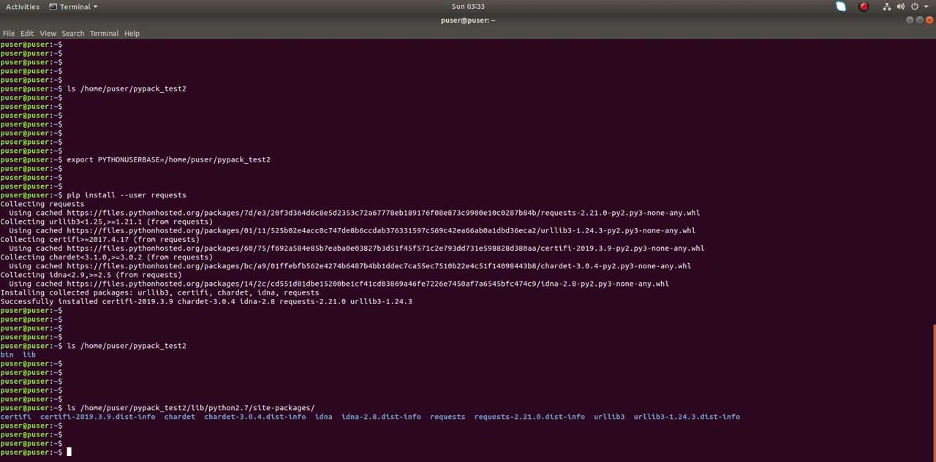
double_click(447, 419)
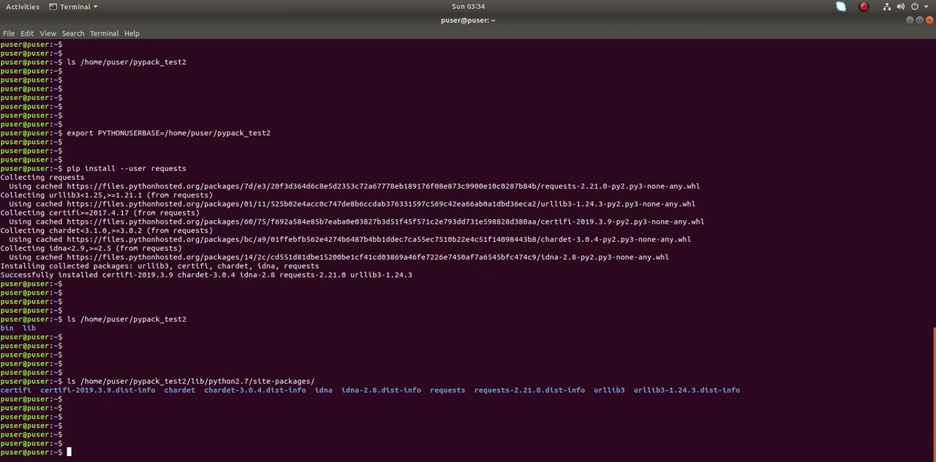
Step: Enter the commented #sudo pip install requests -t /home/puser/pypack_test1 line and re-run the PYTHONUSERBASE export for pypack_test2
text(pip install --user requests)
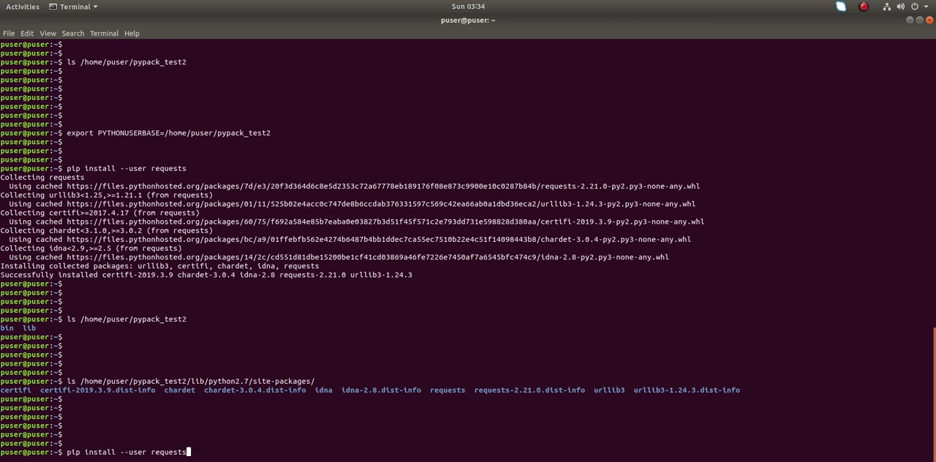
text(sudo pip install requests -t /home/puser/pypack_test1)
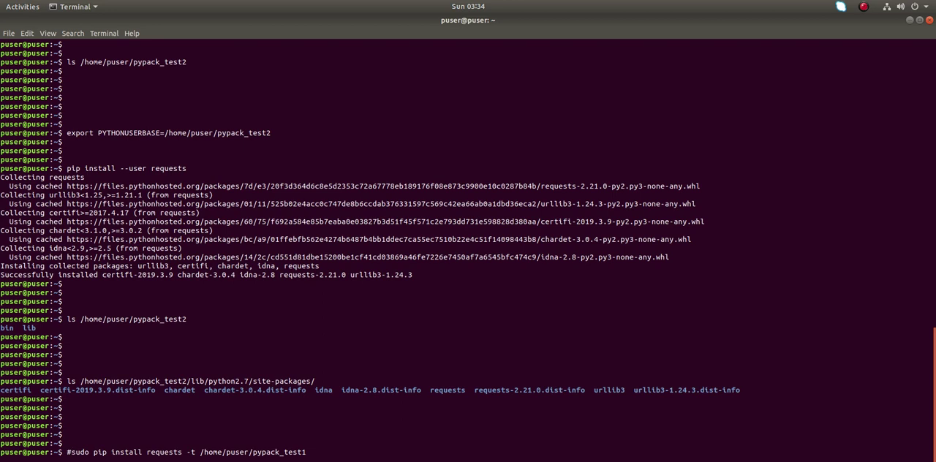
text(ls /home/puser/pypack_test2/lib/python2.7/site-packages/)
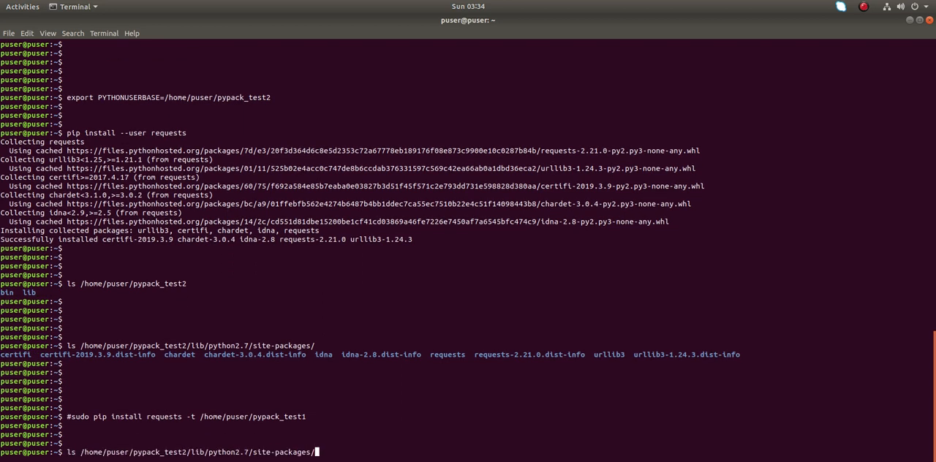
text(pip install --user requests)
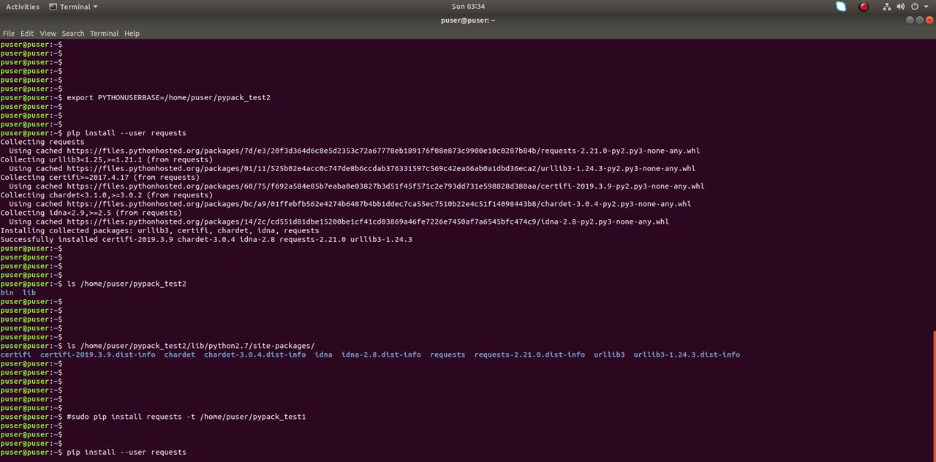
text(export PYTHONUSERBASE=/home/puser/pypack_test2)
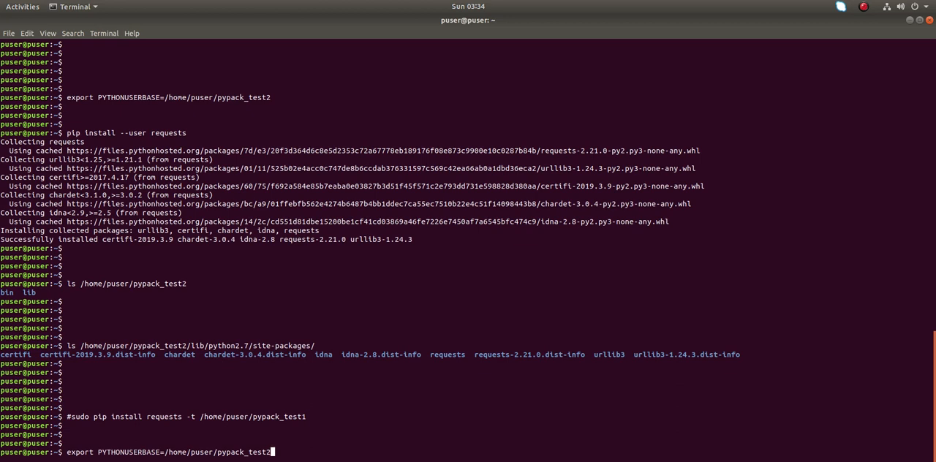
key(Return)
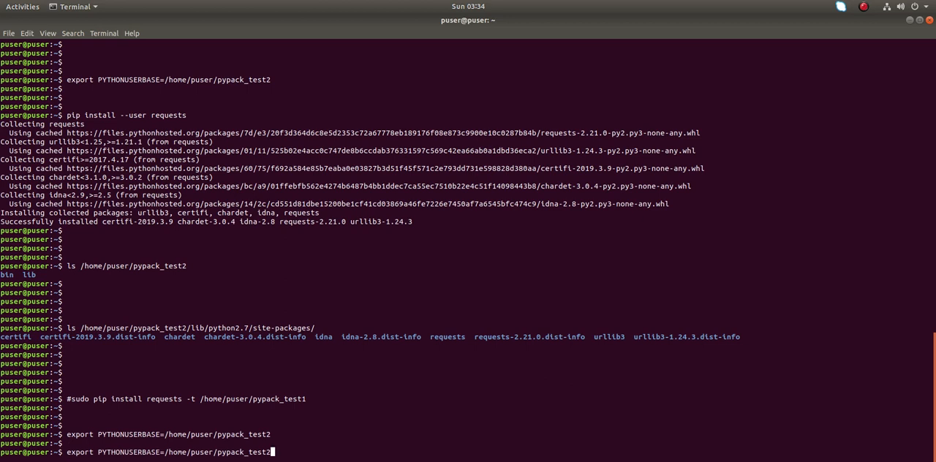